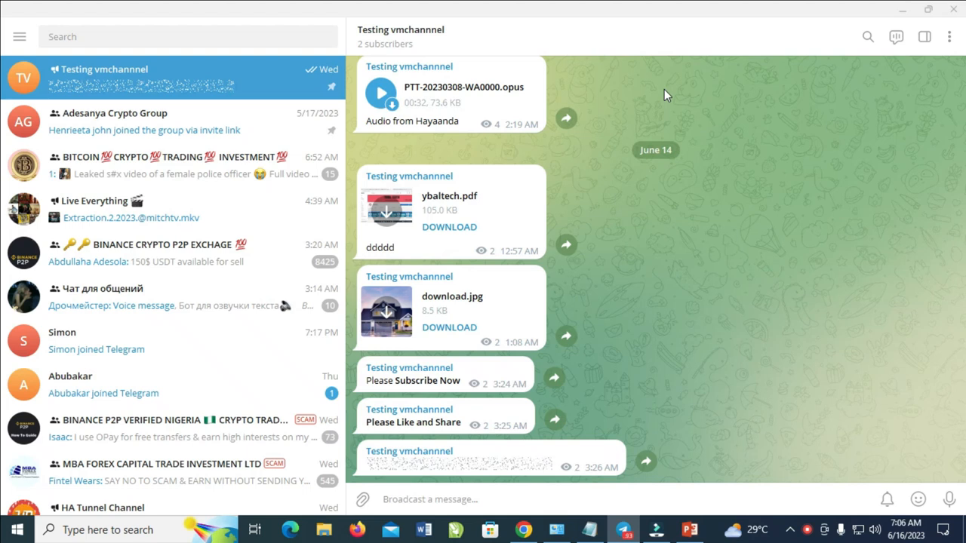
{"action": "mouse_move", "coordinate": [385, 227]}
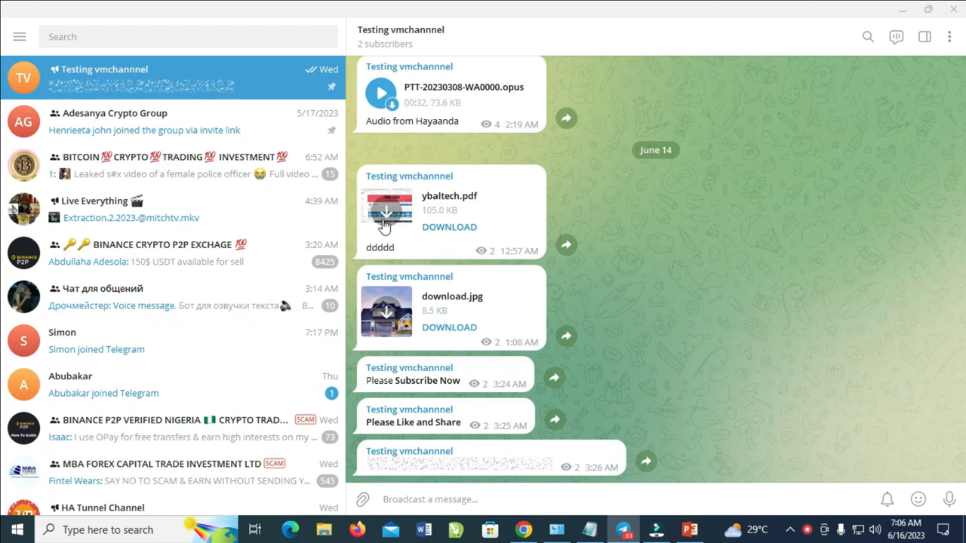
{"action": "mouse_move", "coordinate": [204, 144]}
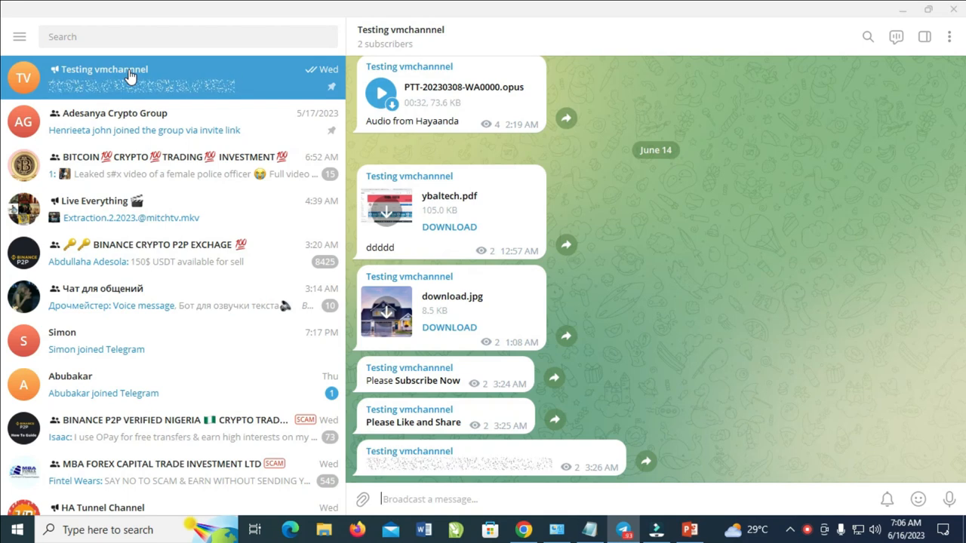
{"action": "mouse_move", "coordinate": [704, 239]}
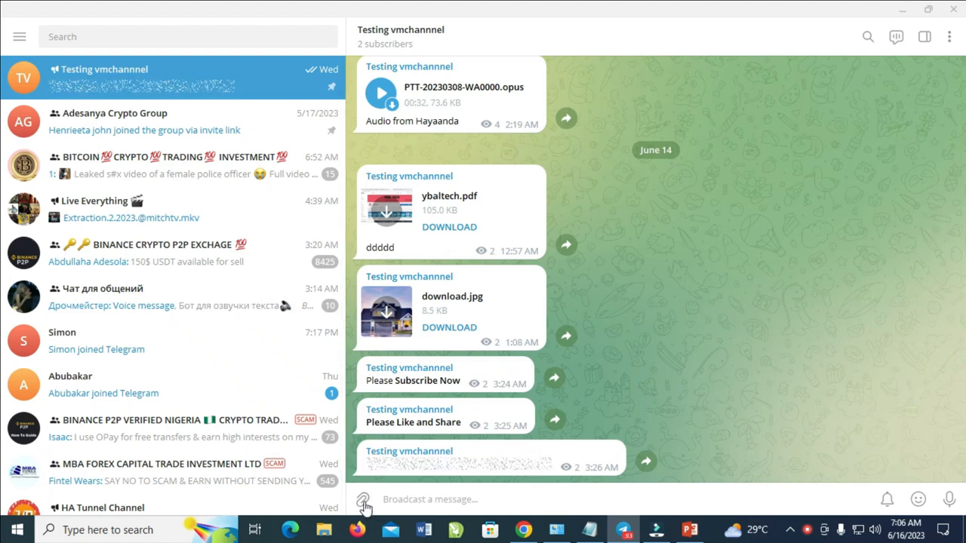
Select the LOCI Reed University Admissions Committee document in Downloads for attaching to the channel
{"action": "left_click", "coordinate": [363, 499]}
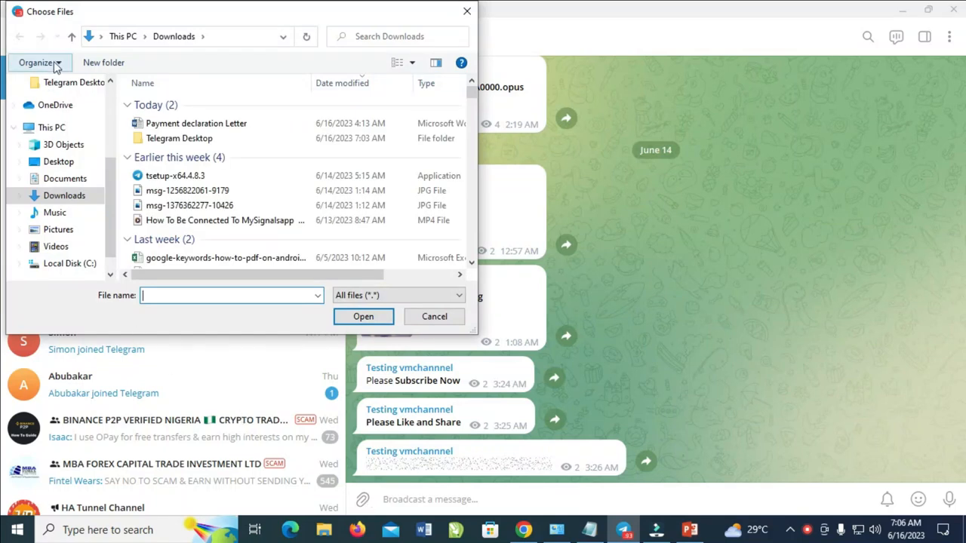
{"action": "mouse_move", "coordinate": [174, 338]}
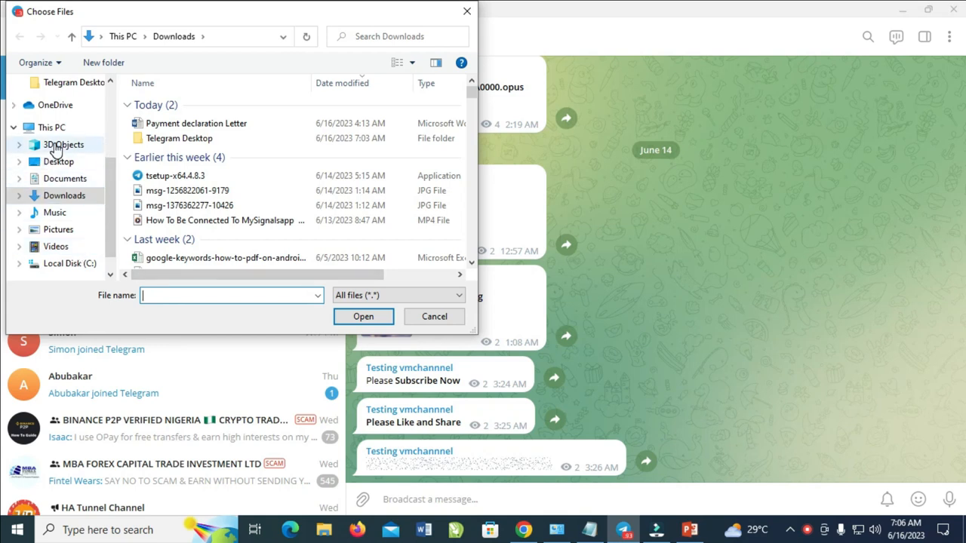
{"action": "mouse_move", "coordinate": [81, 230]}
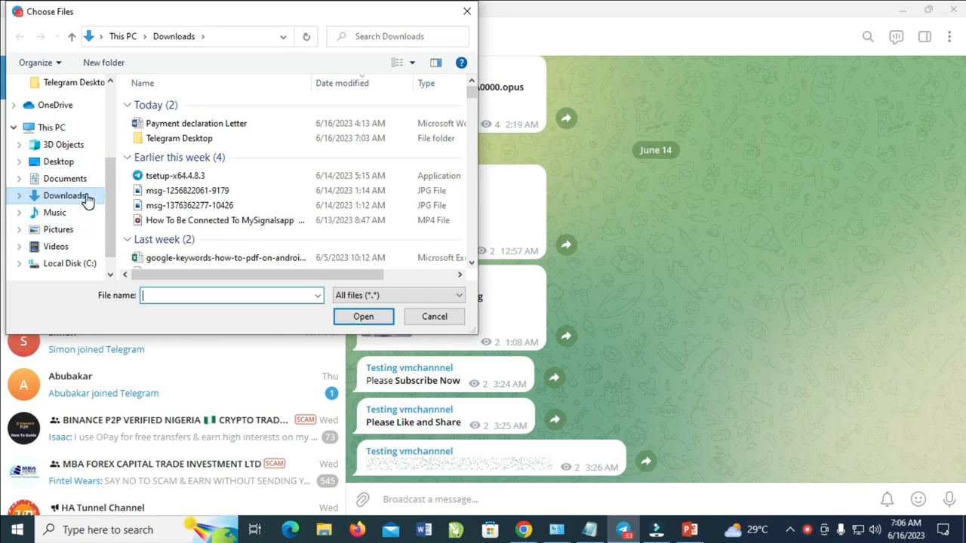
{"action": "mouse_move", "coordinate": [175, 199]}
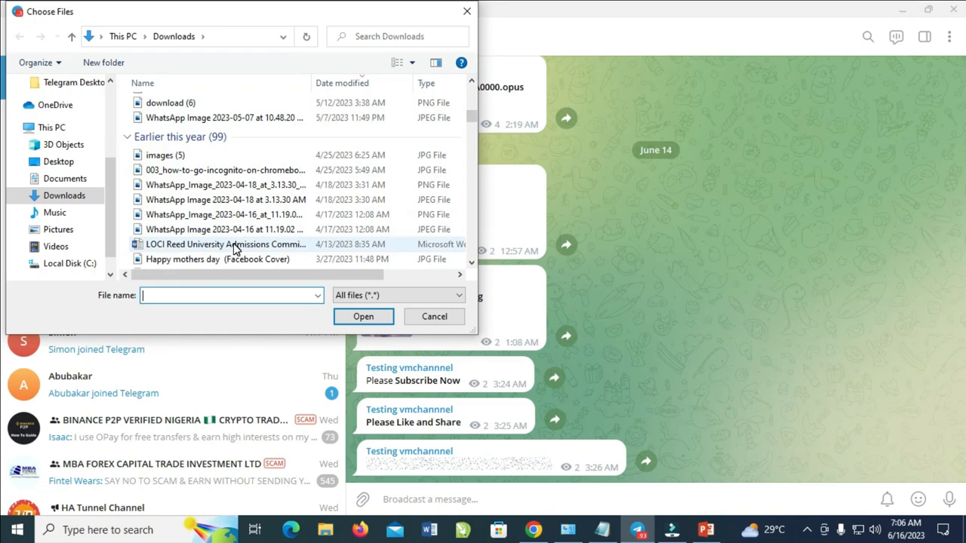
{"action": "left_click", "coordinate": [226, 244]}
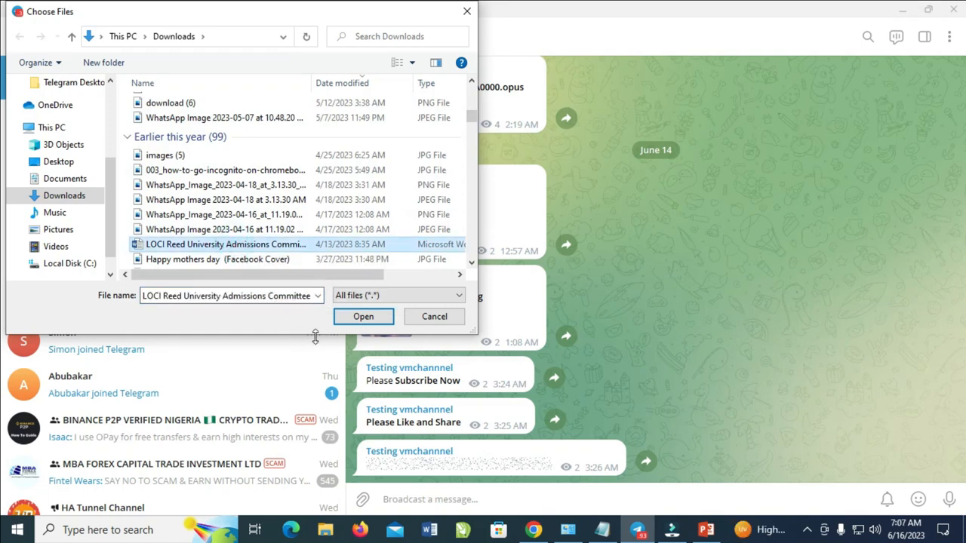
{"action": "left_click", "coordinate": [362, 317]}
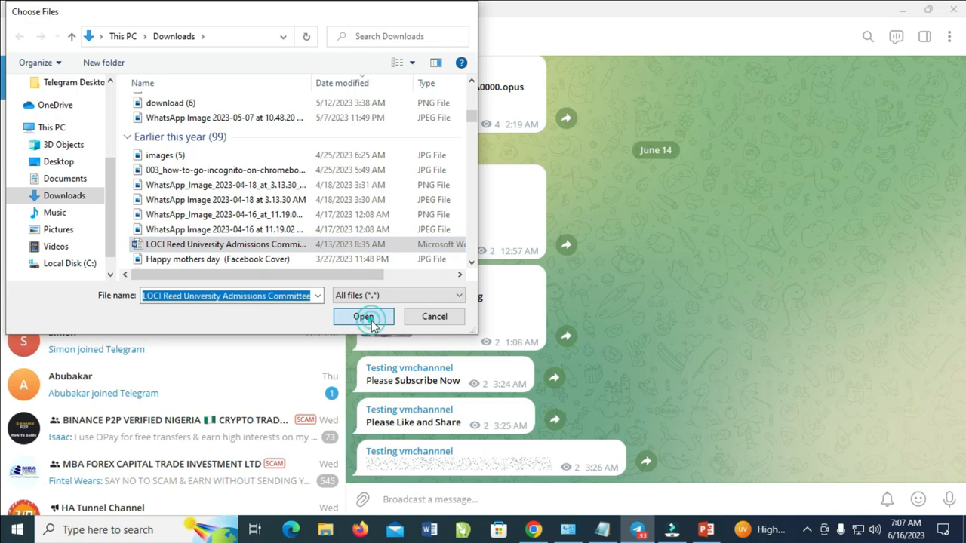
Confirm the chosen document so it loads into the Send as a file preview
{"action": "left_click", "coordinate": [362, 317]}
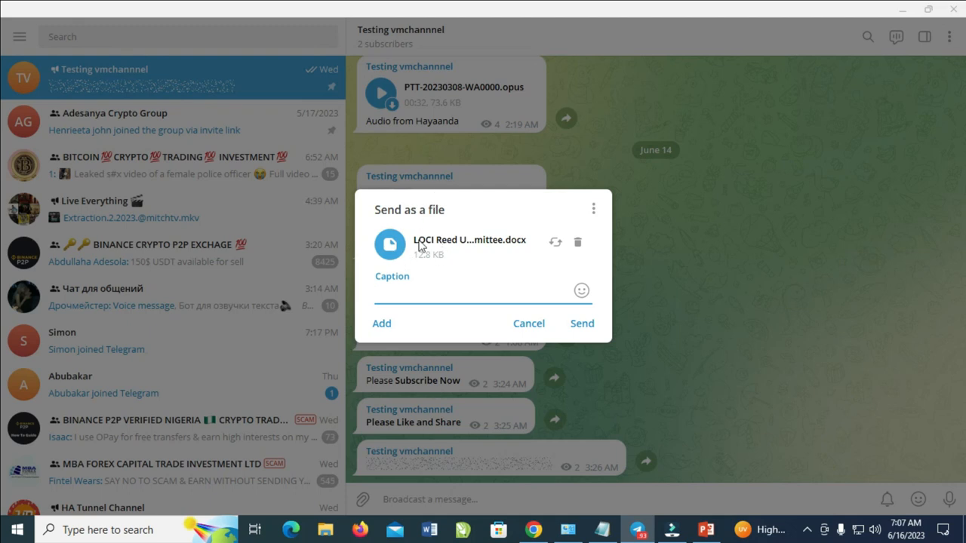
{"action": "mouse_move", "coordinate": [474, 248]}
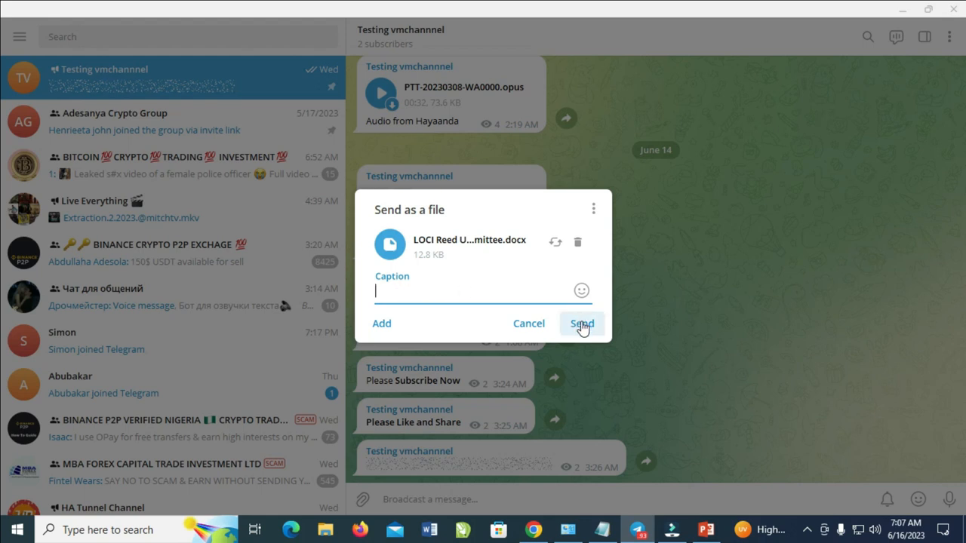
Send the LOCI Reed University Admissions Committee .docx to the Testing vmchannel channel
{"action": "left_click", "coordinate": [580, 323]}
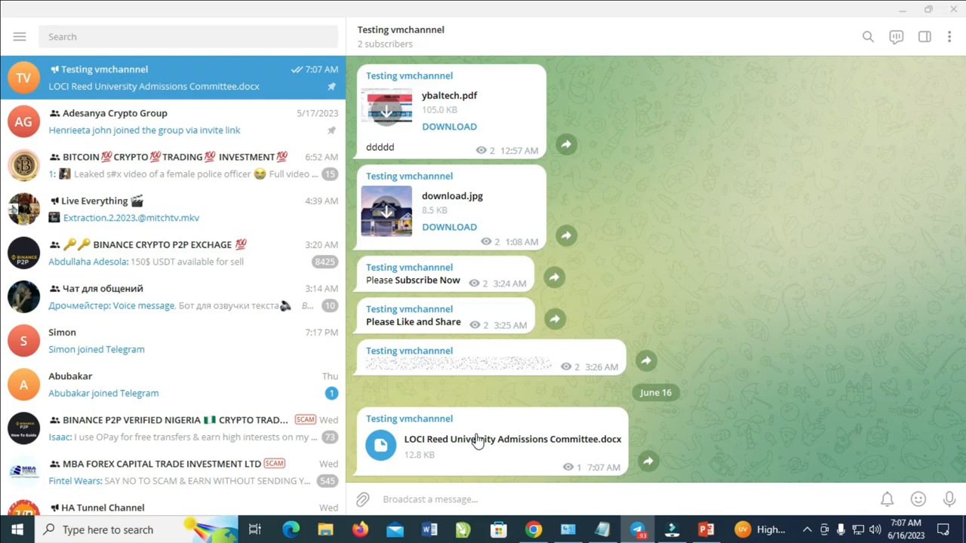
{"action": "mouse_move", "coordinate": [765, 435]}
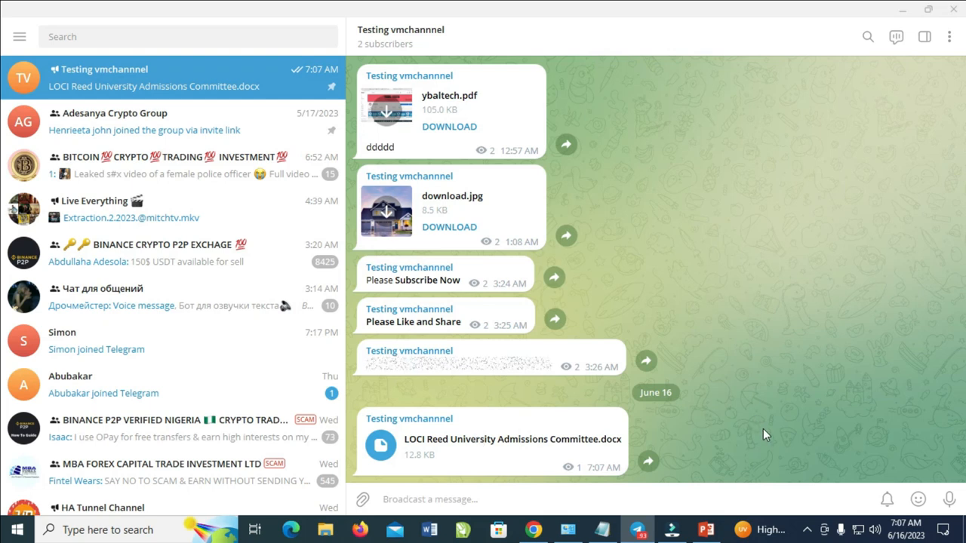